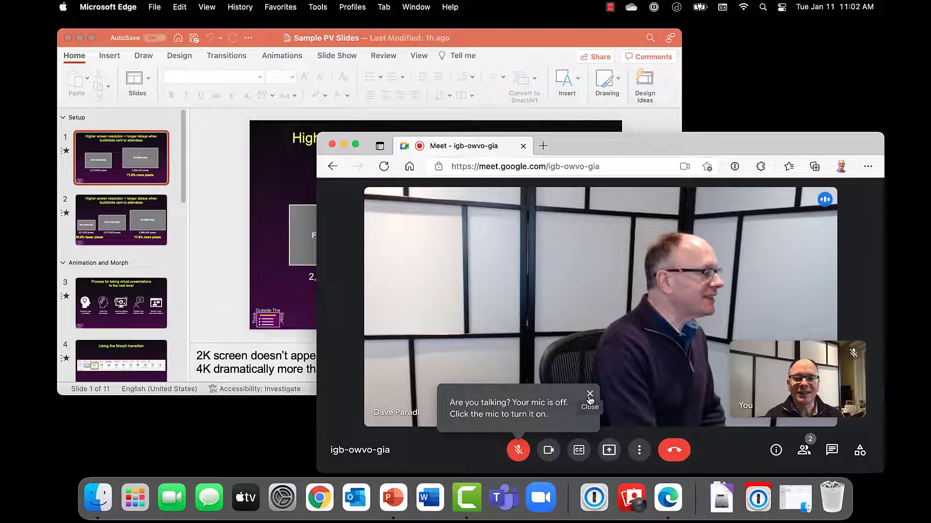
Select slide 3 of the Sample PV Slides deck and show the Slide Show ribbon.
click(590, 394)
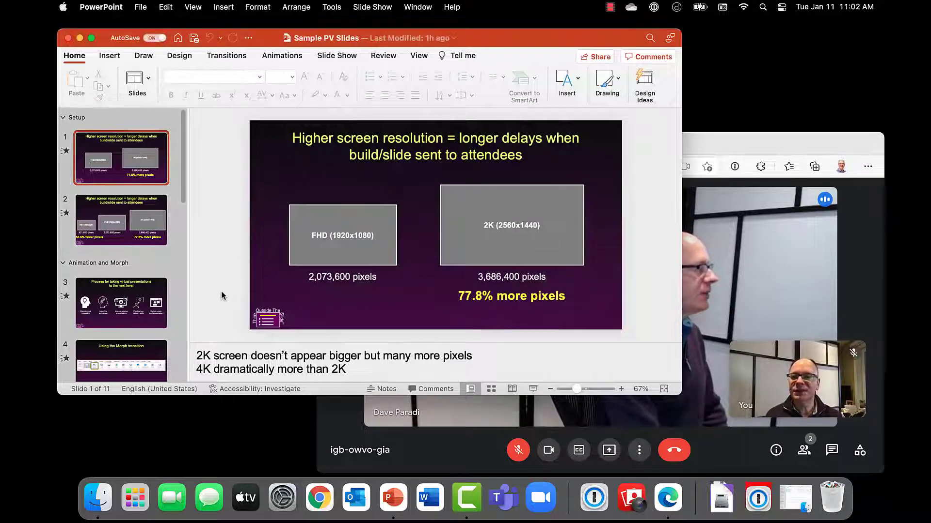
click(121, 303)
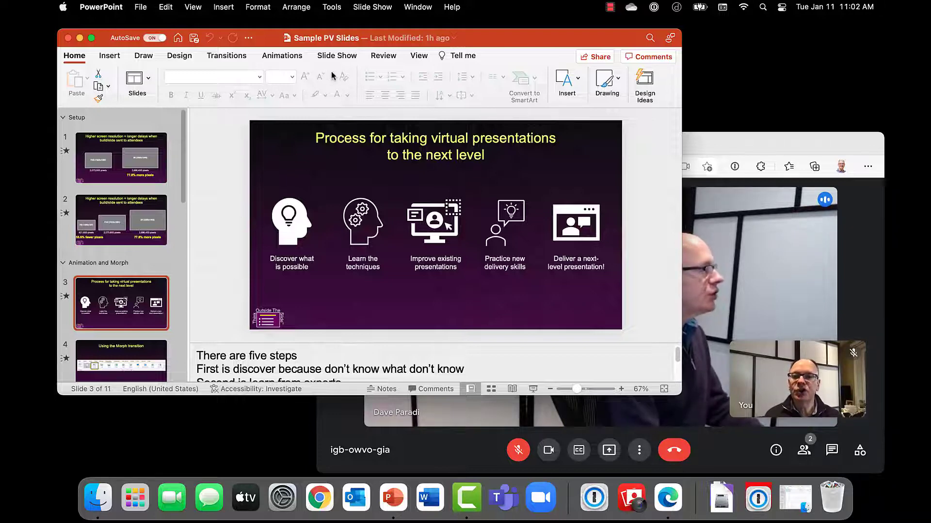
click(336, 55)
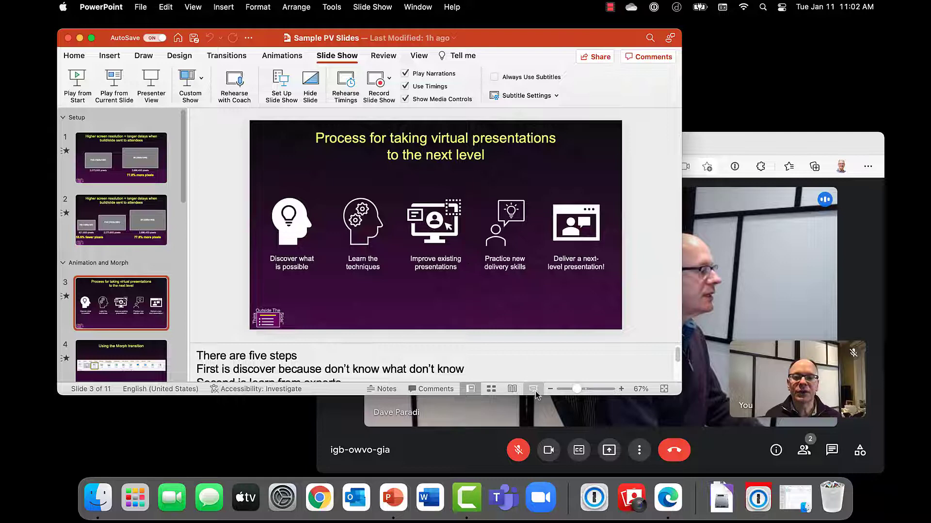
mouse_move(532, 389)
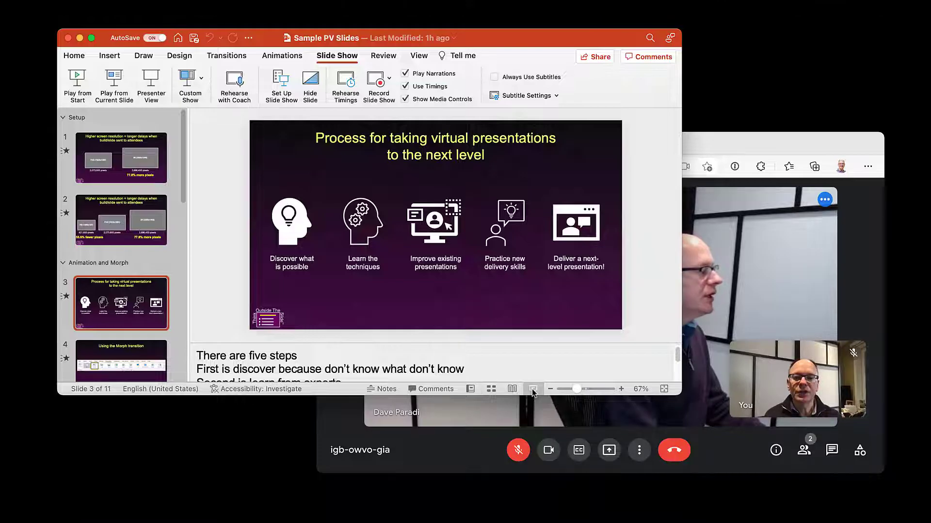
Play the slide show full screen from slide 3 and open the in-show options menu.
click(77, 83)
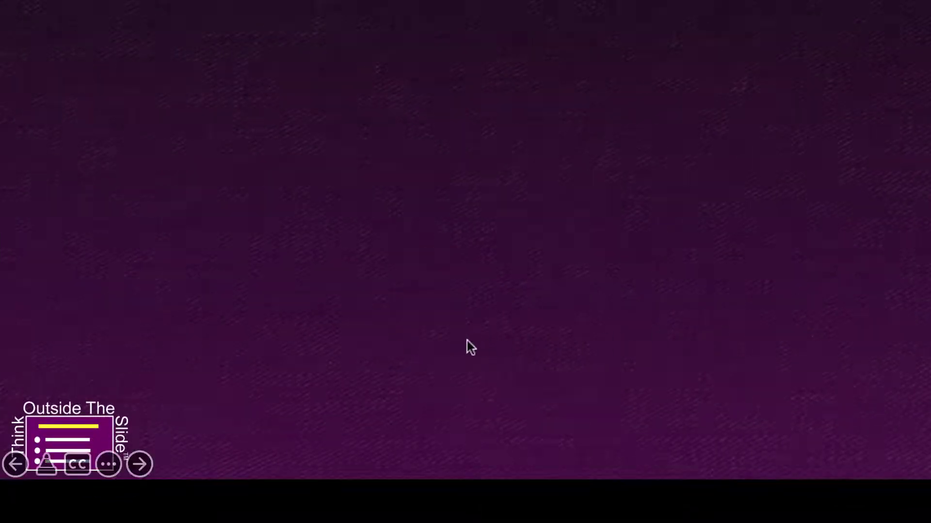
click(107, 464)
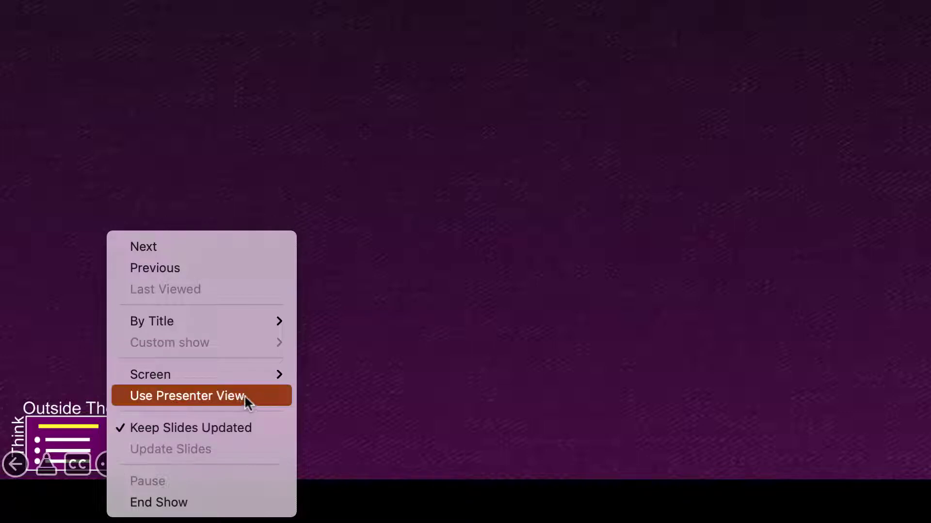
Switch the show to Presenter View, then bring the Google Meet window forward.
click(185, 396)
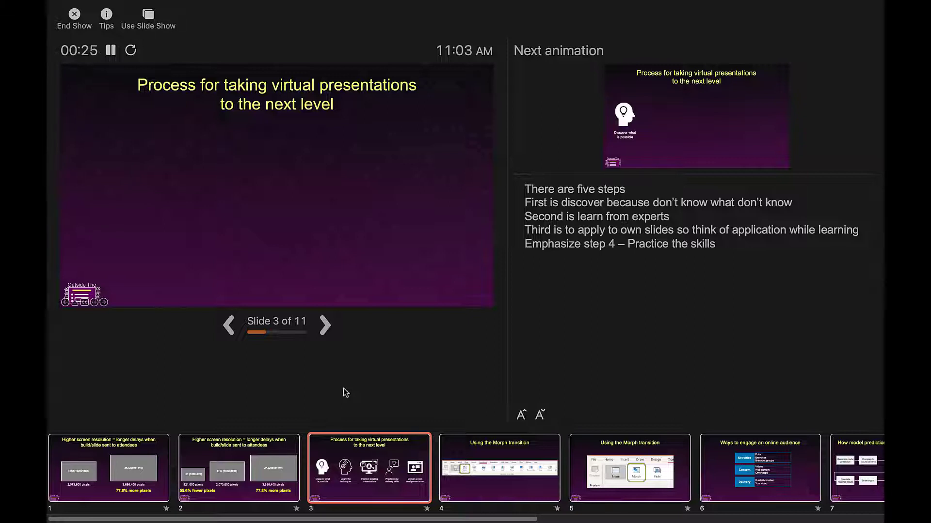
key(ctrl+shift)
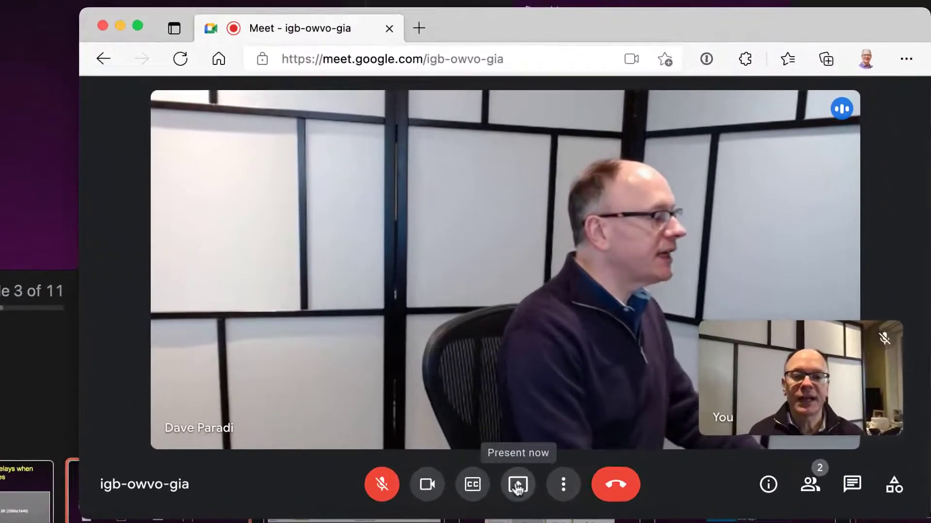
Present only the PowerPoint Slide Show window to the Meet call.
click(518, 484)
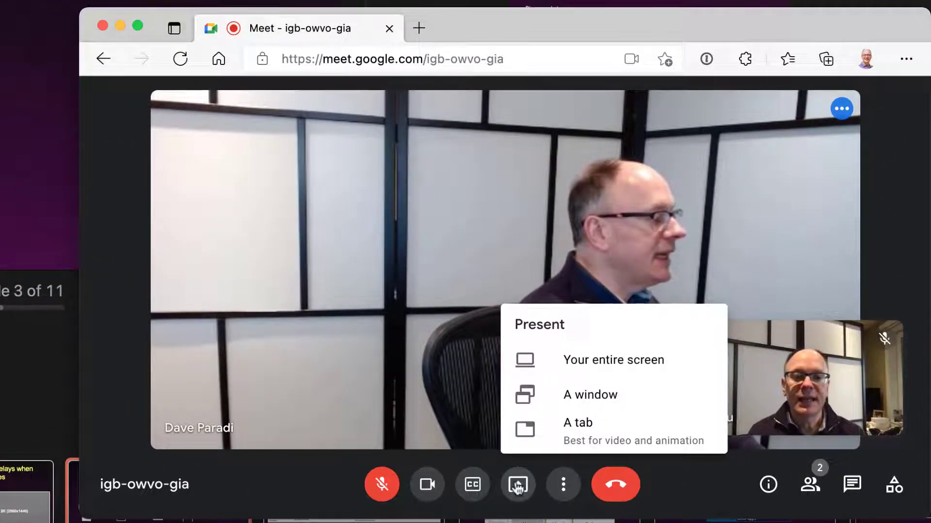
mouse_move(606, 405)
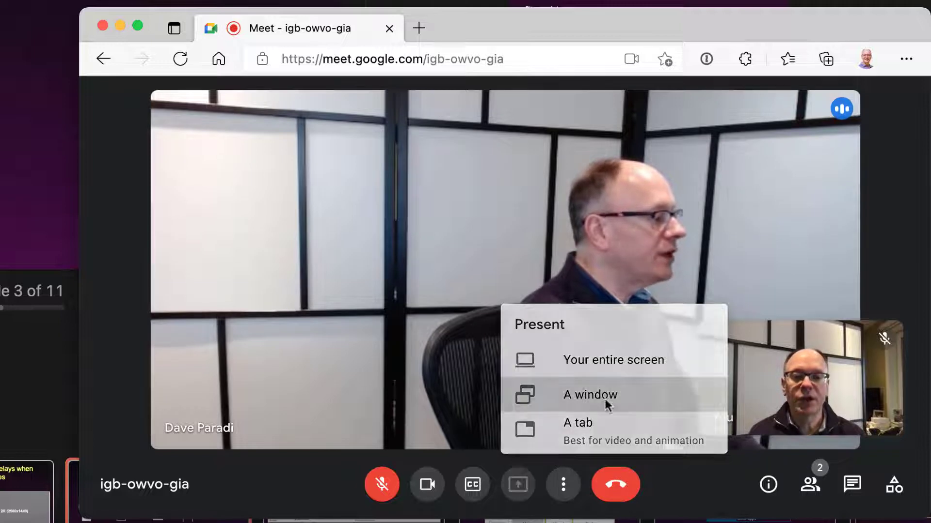
click(589, 395)
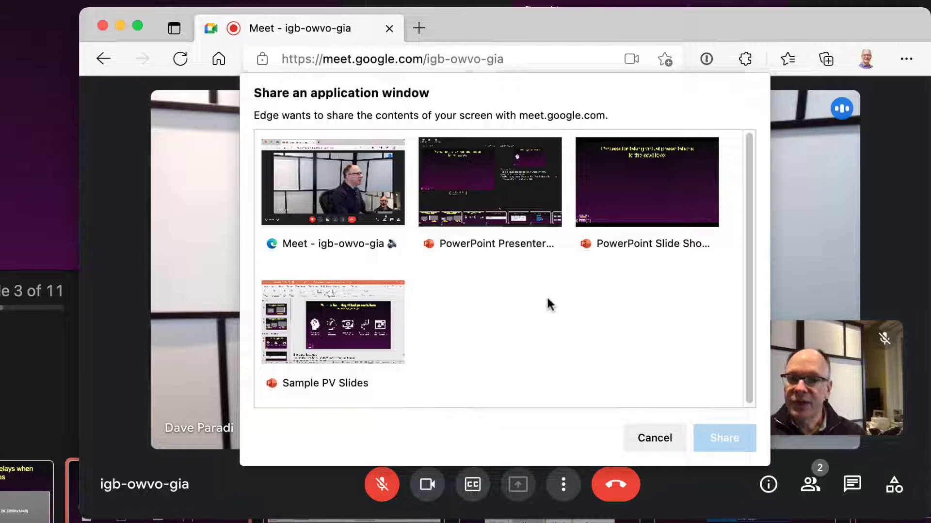
mouse_move(537, 288)
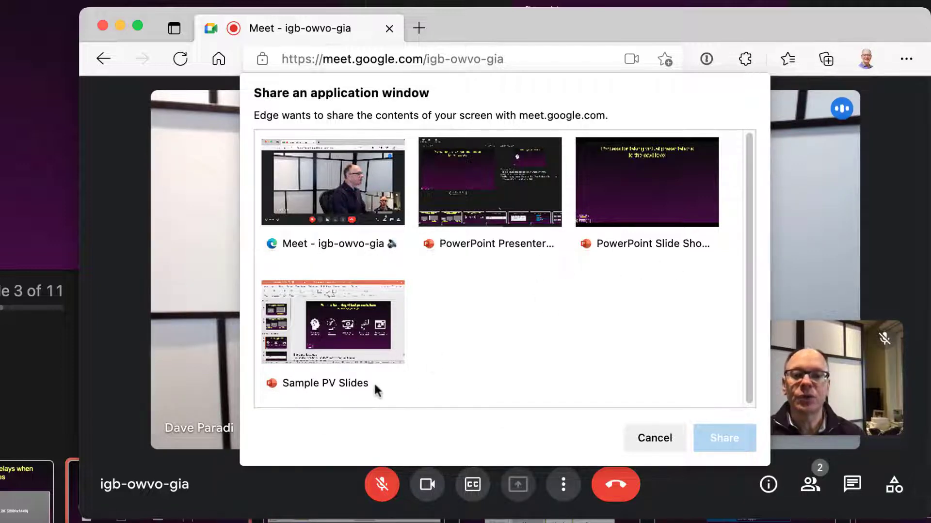
mouse_move(663, 250)
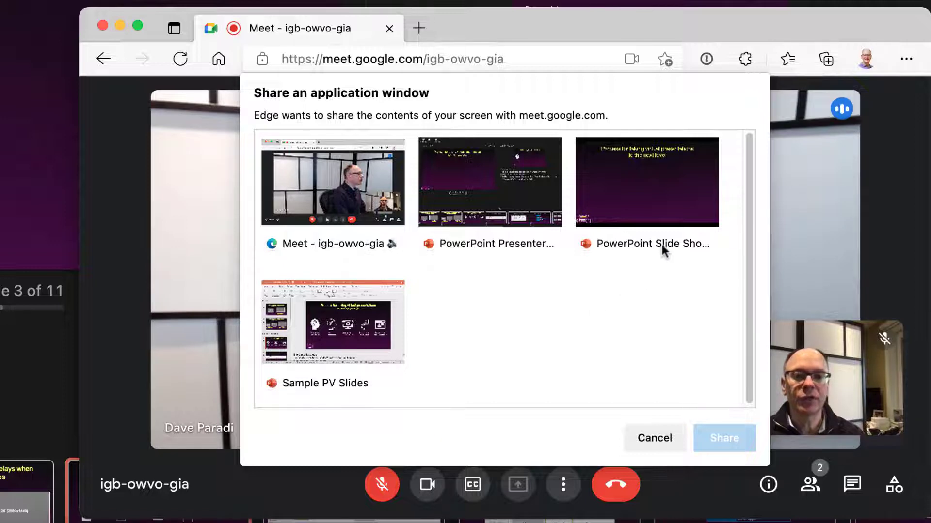
mouse_move(650, 230)
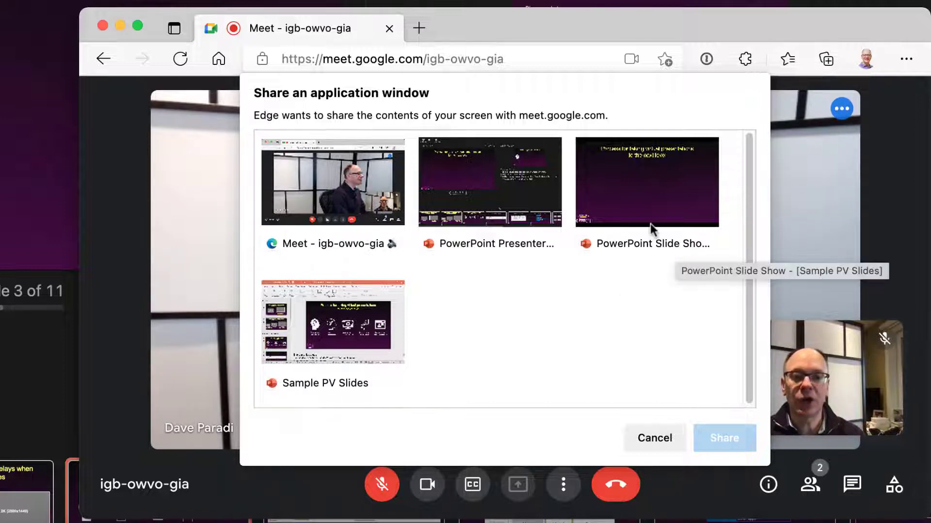
click(645, 182)
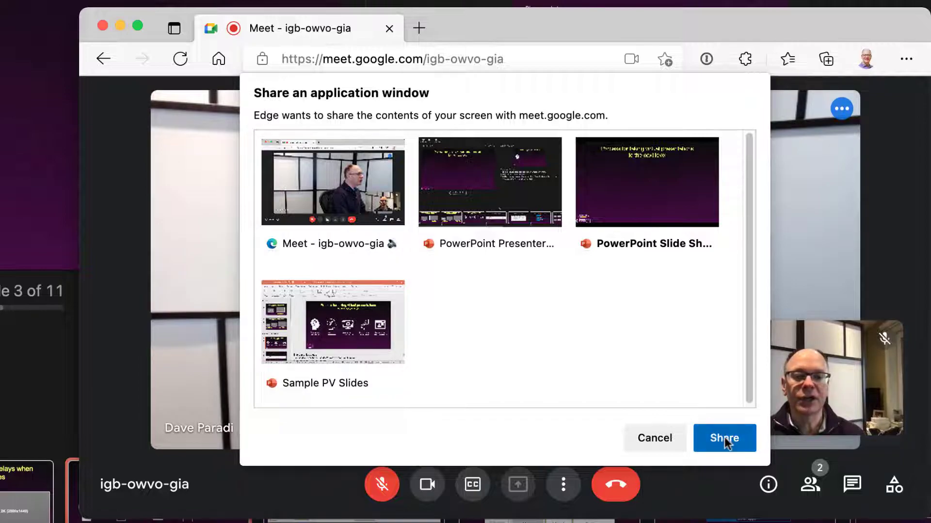
click(724, 438)
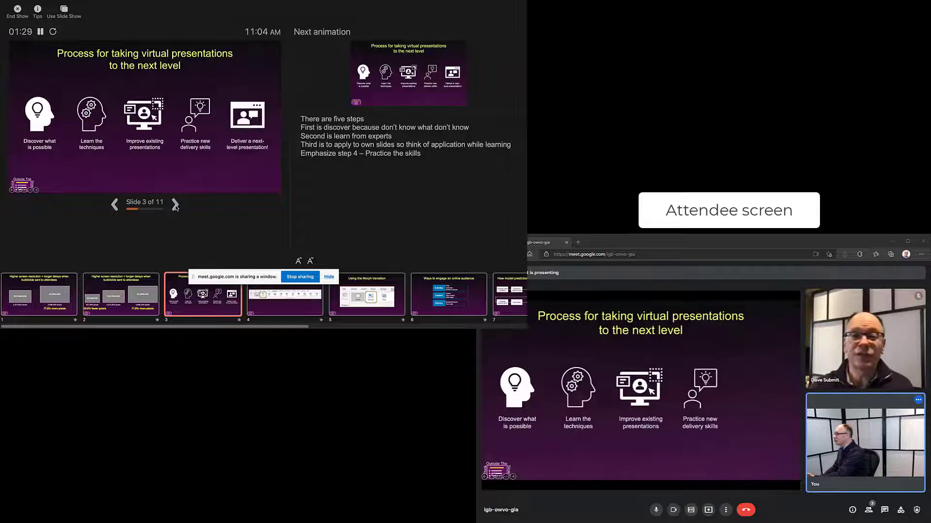
Advance from slide 3 through slide 4's Morph animation to slide 5.
click(175, 205)
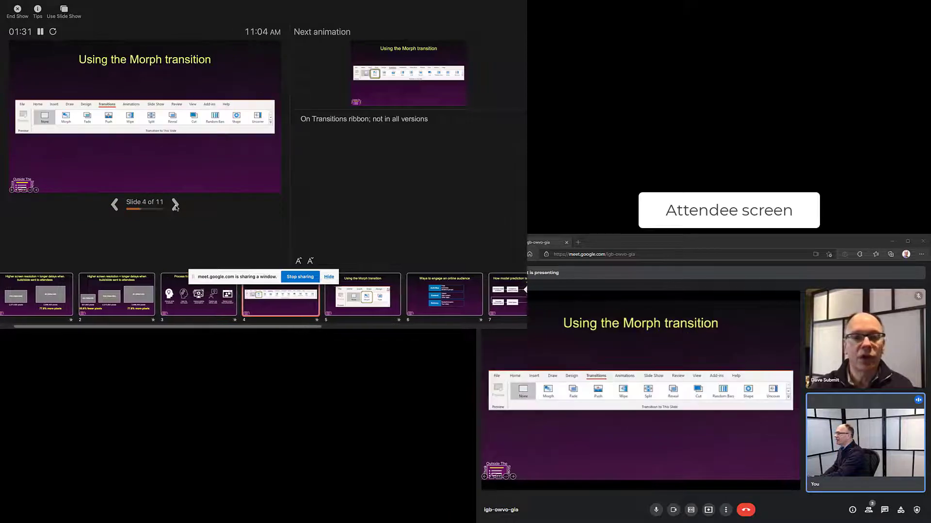
click(175, 204)
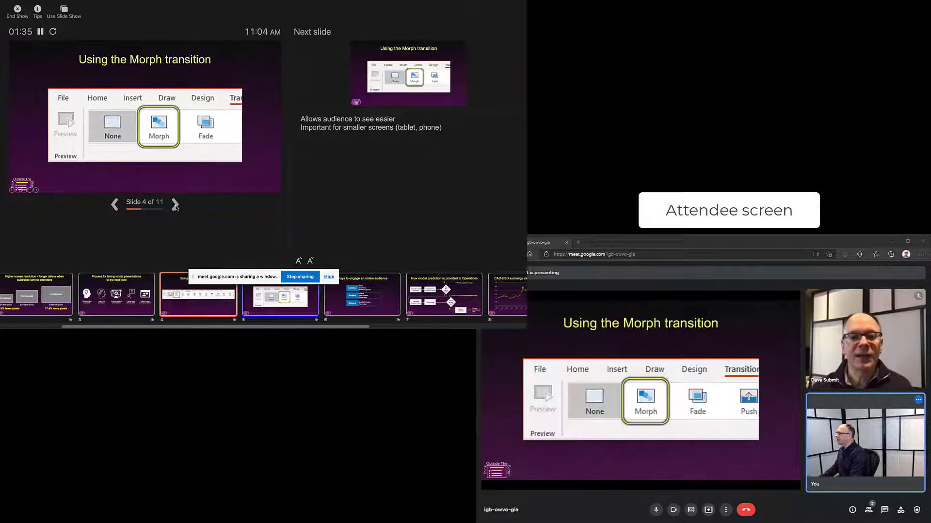
click(175, 204)
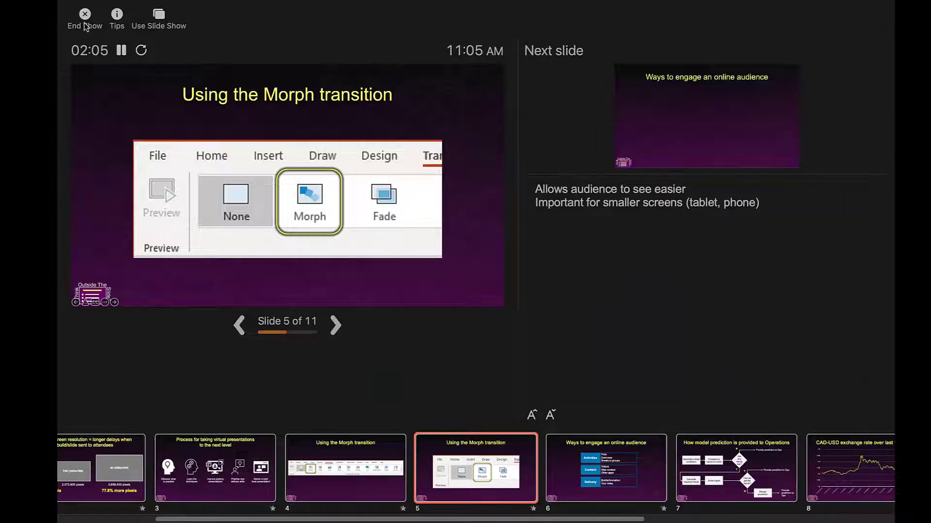
End the slide show and return focus to the Meet call window.
click(84, 15)
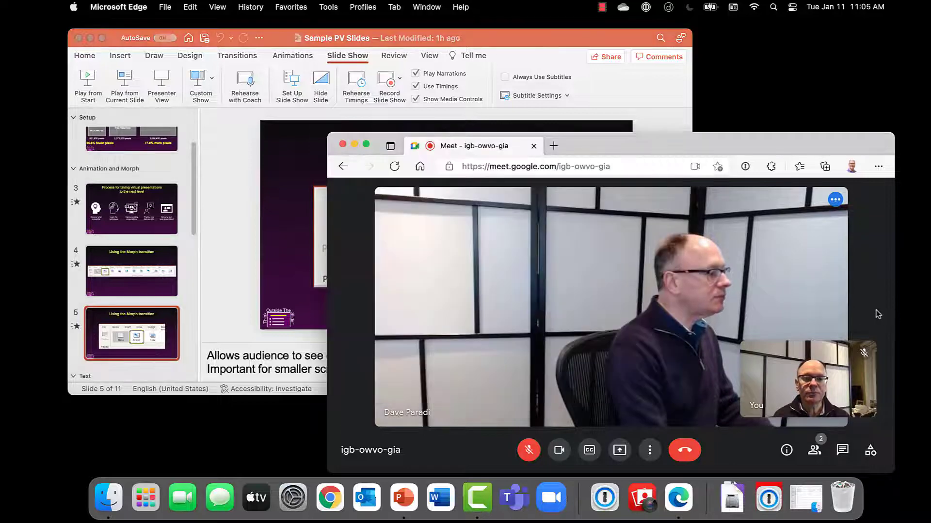
click(366, 143)
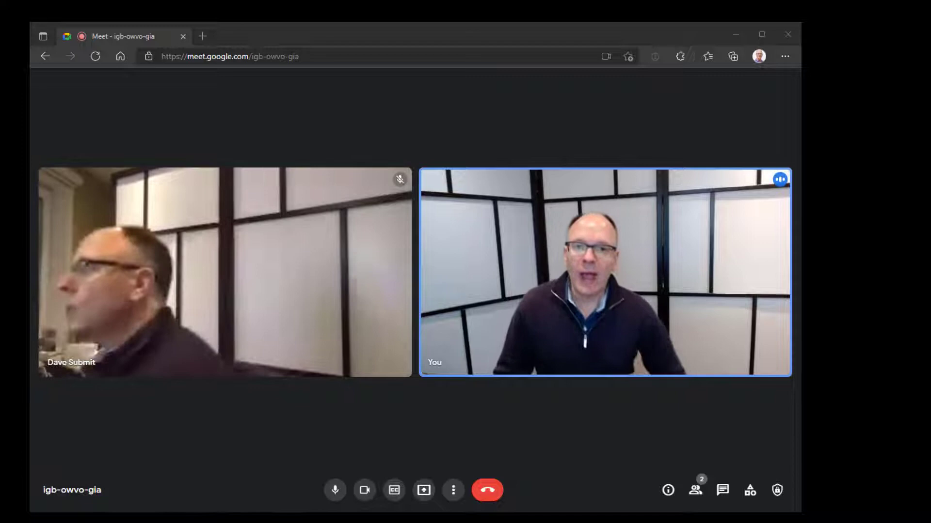